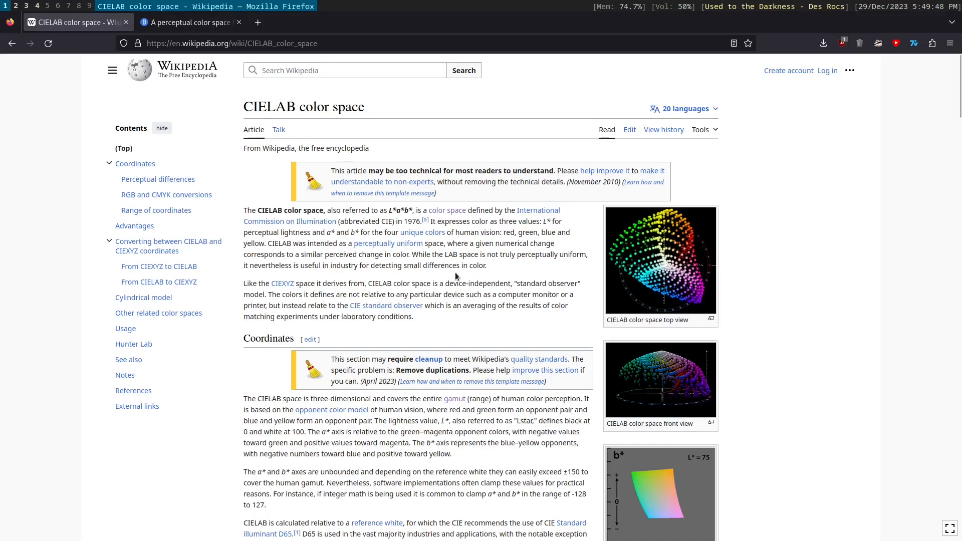
Leave the CIELAB article, fly around the floating block cloud and copy an aimed block into the hotbar
triple_click(304, 107)
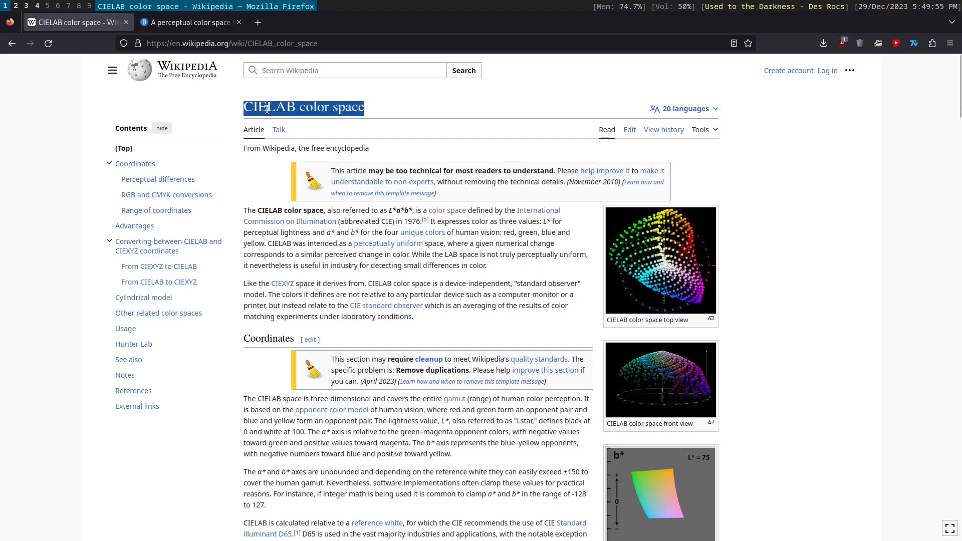
click(533, 281)
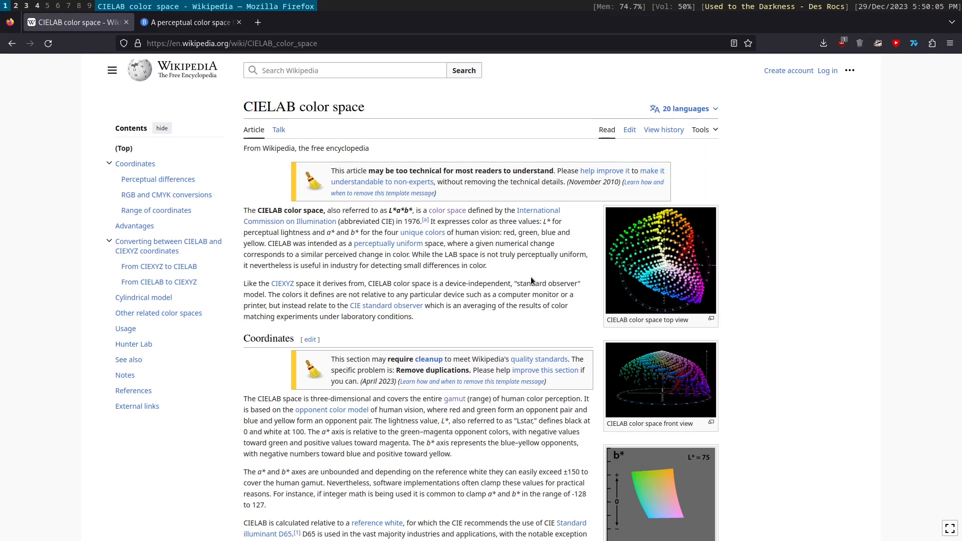
mouse_move(449, 243)
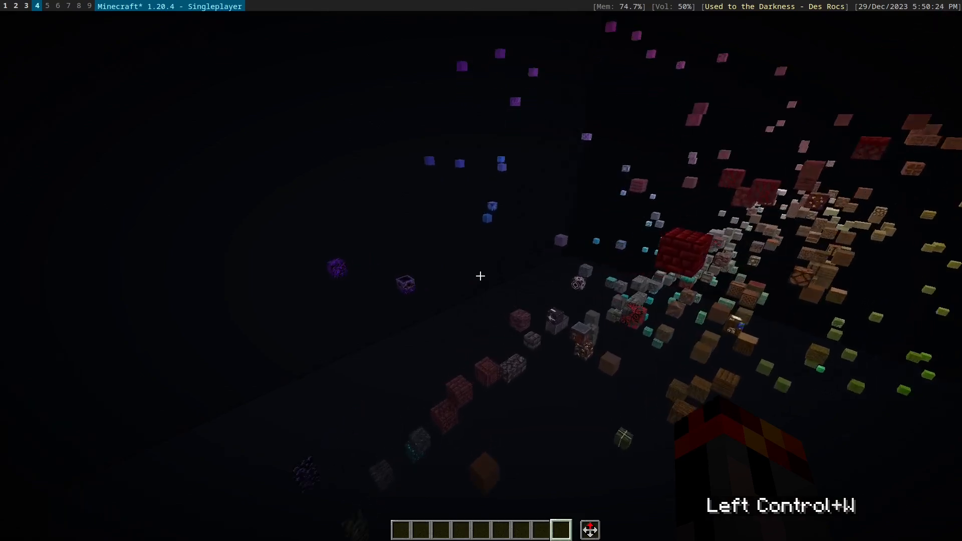
key(w)
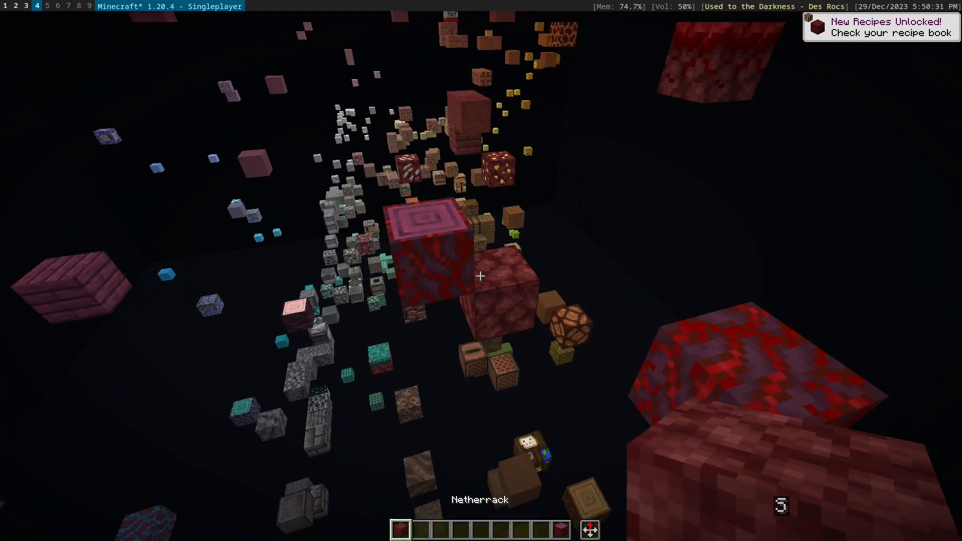
key(w)
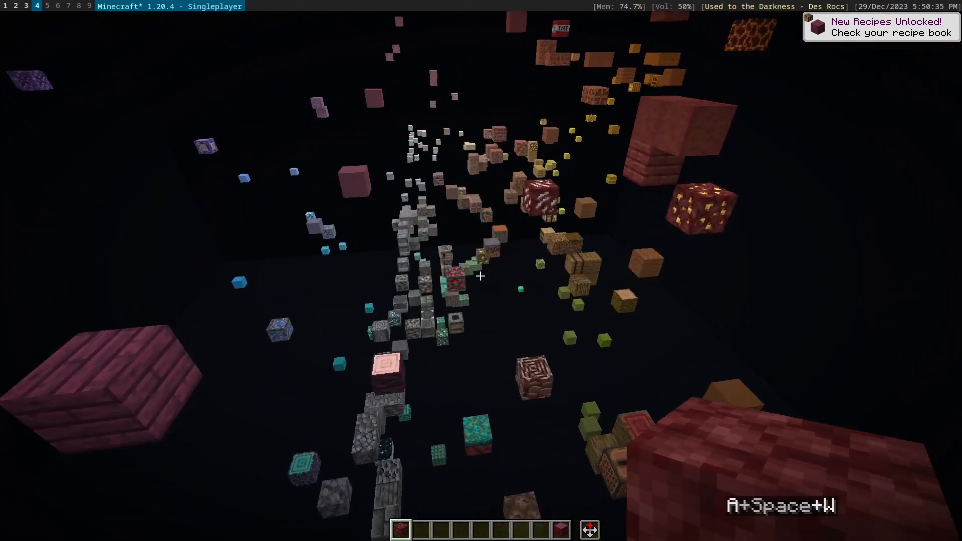
middle_click(480, 276)
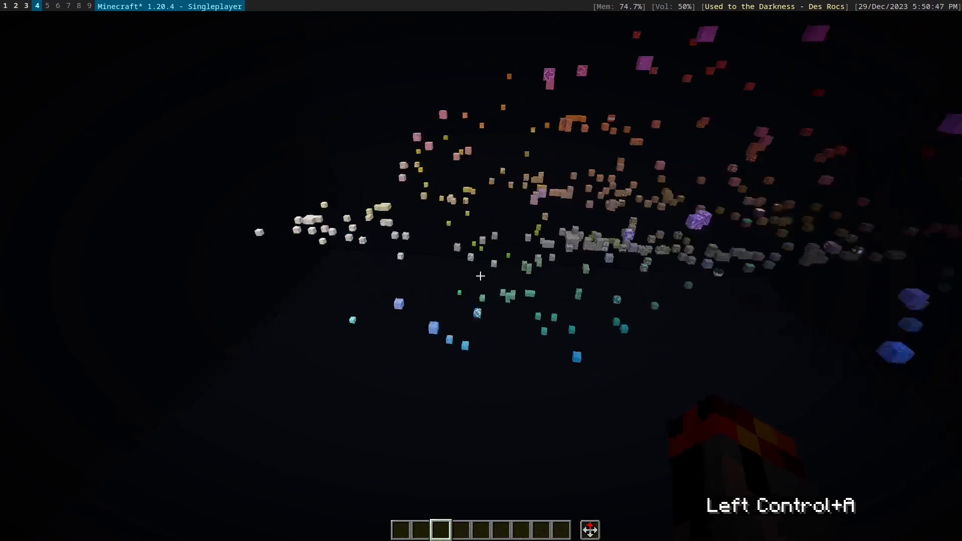
key(e)
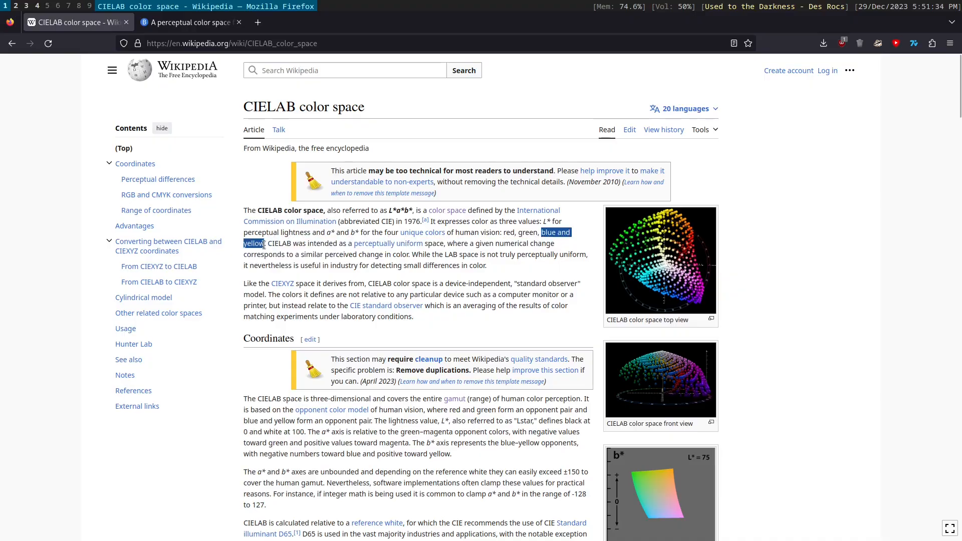
click(36, 6)
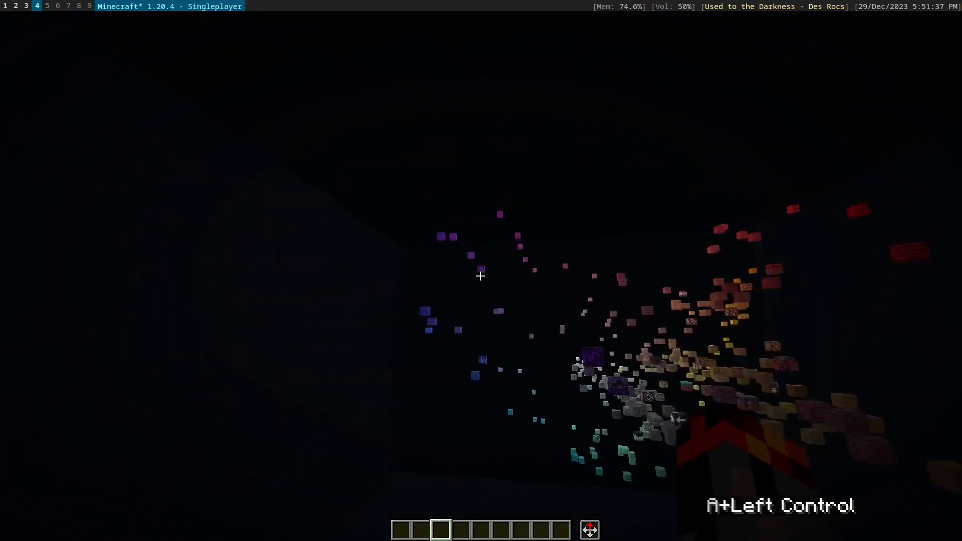
key(d)
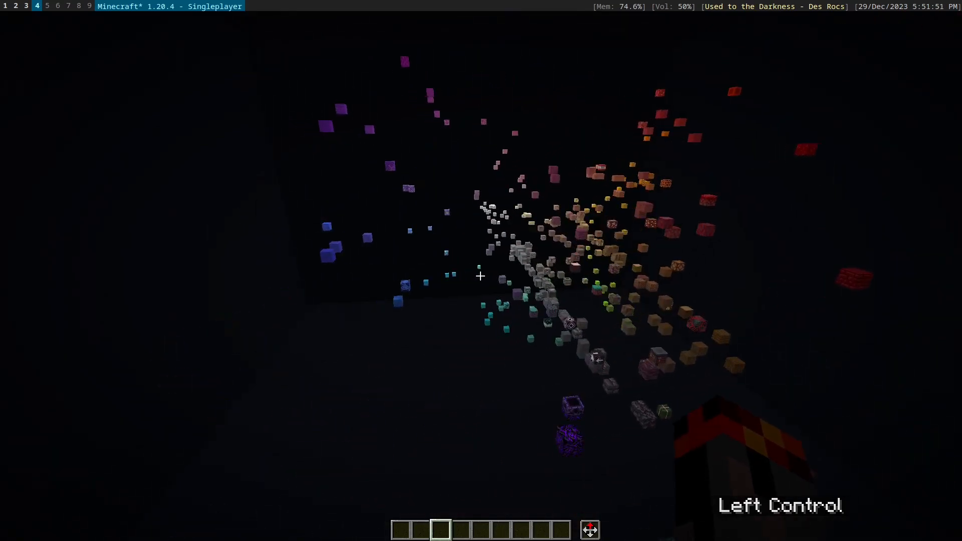
key(d)
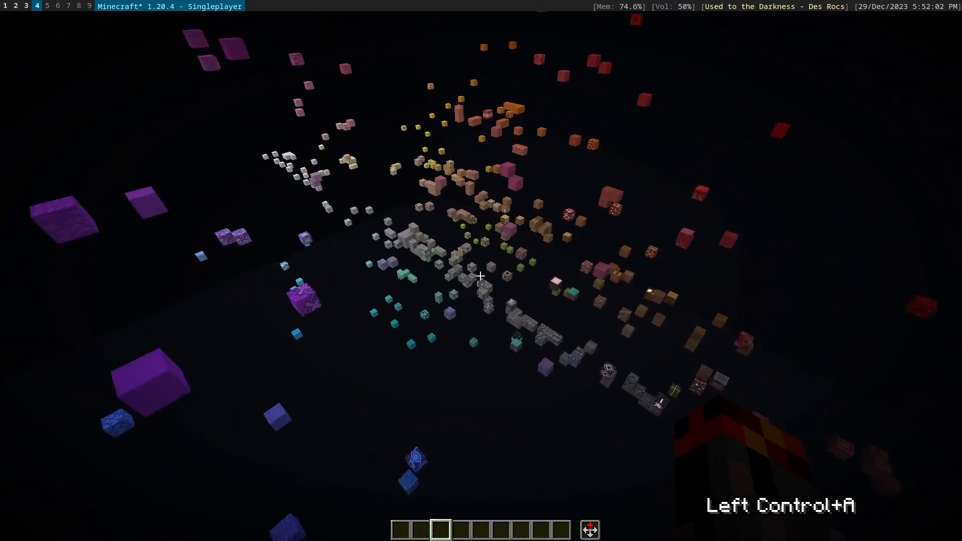
mouse_move(480, 275)
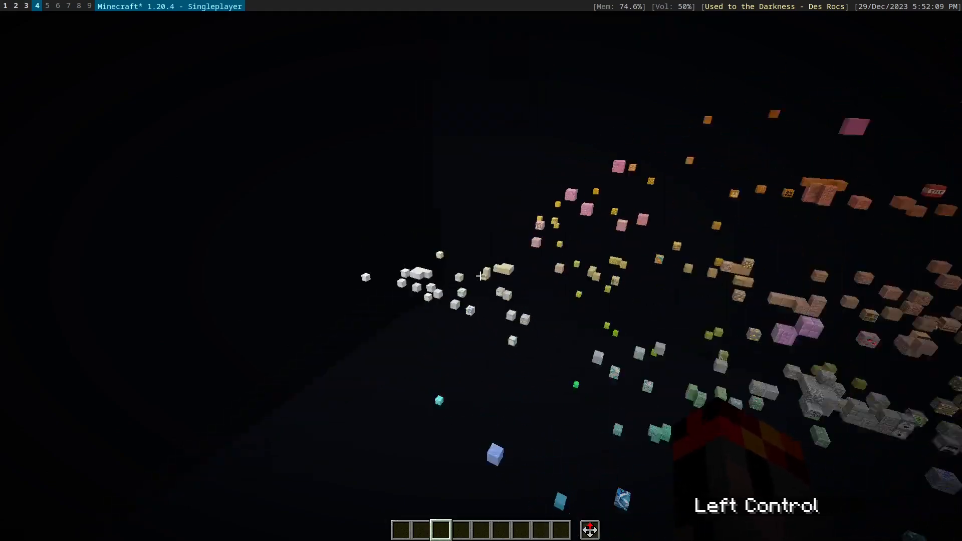
key(space)
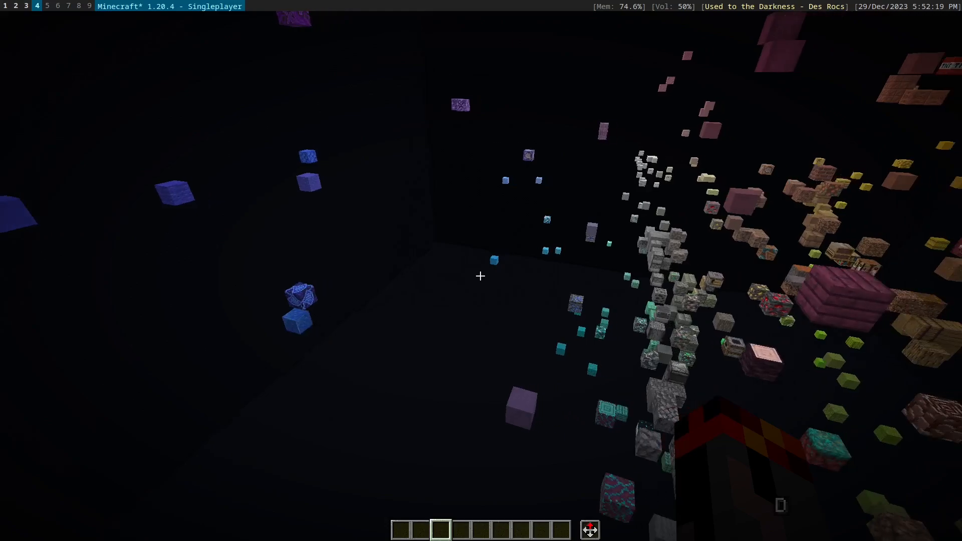
middle_click(479, 277)
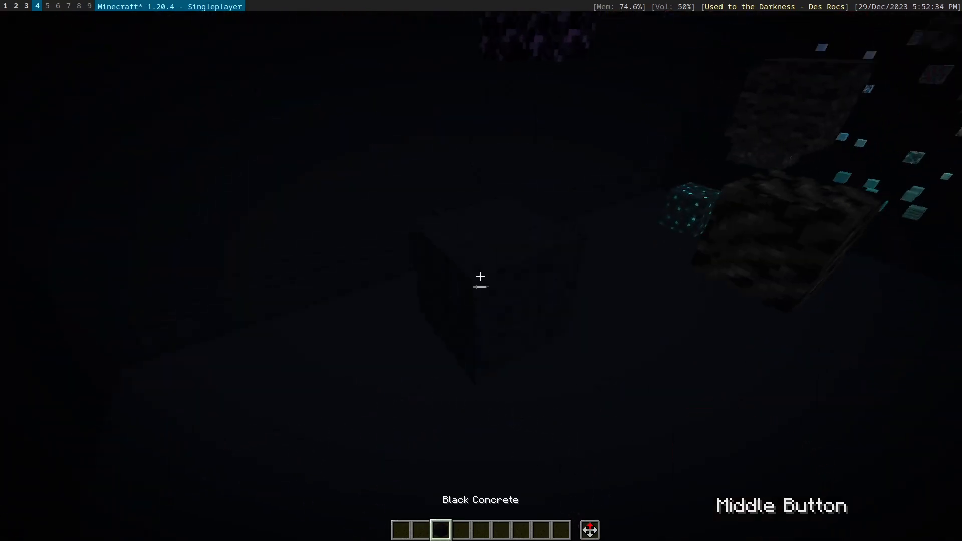
key(Escape)
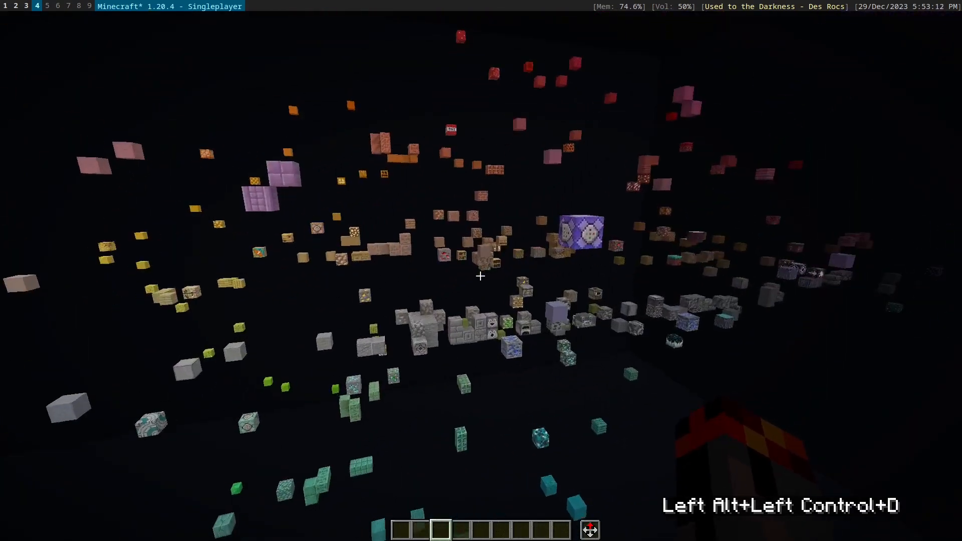
Fly back over the whole cloud and in toward the orange and yellow sponge blocks
key(w)
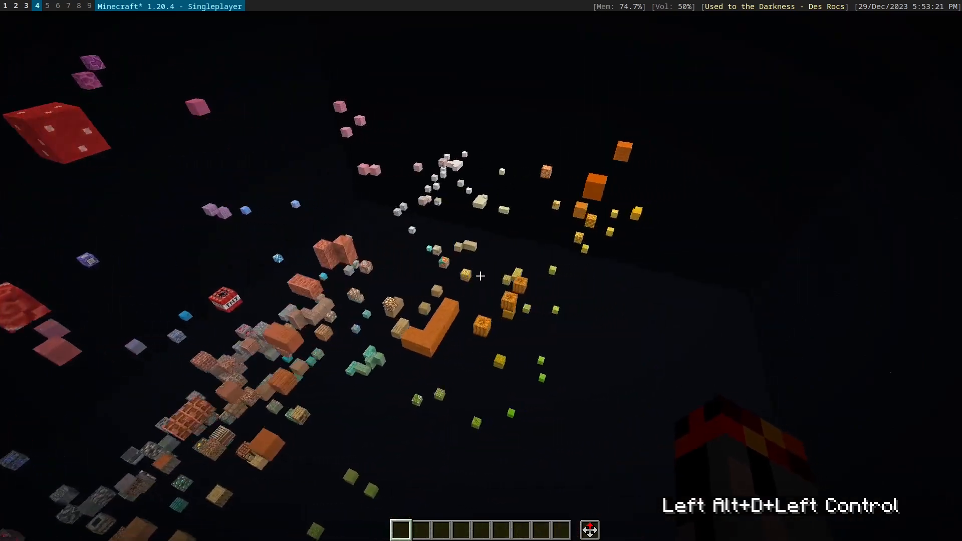
key(w)
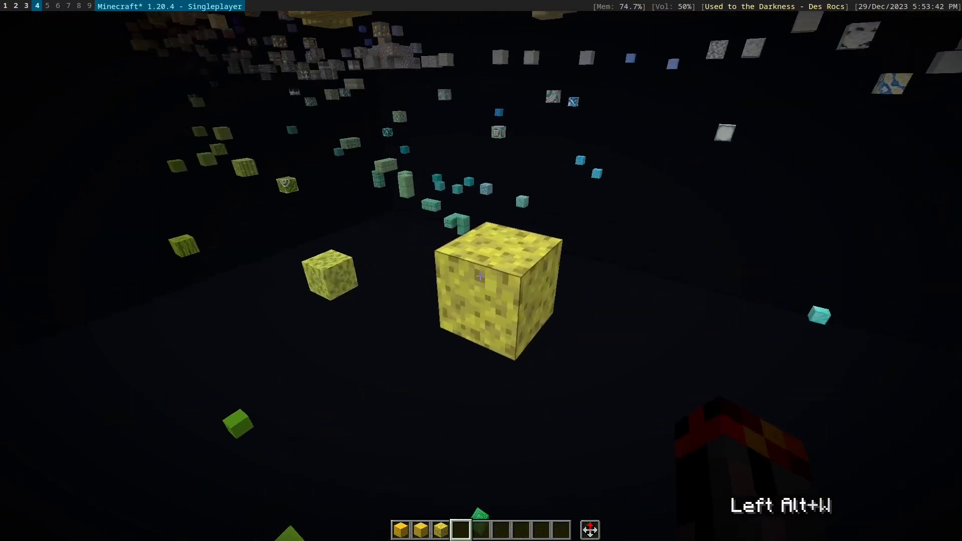
Move to the next hotbar slots and fly over the green blocks to pick yellow-green ones
scroll(down, 3)
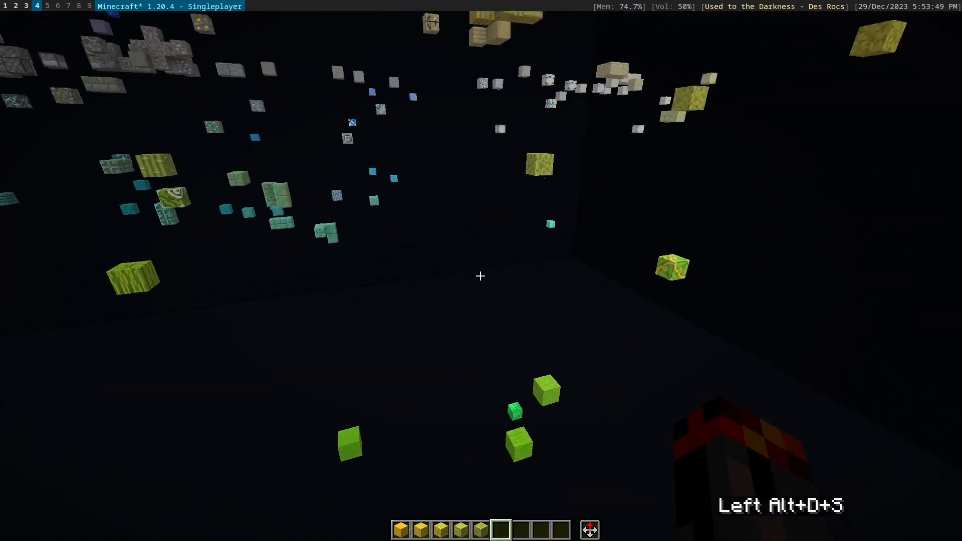
key(w)
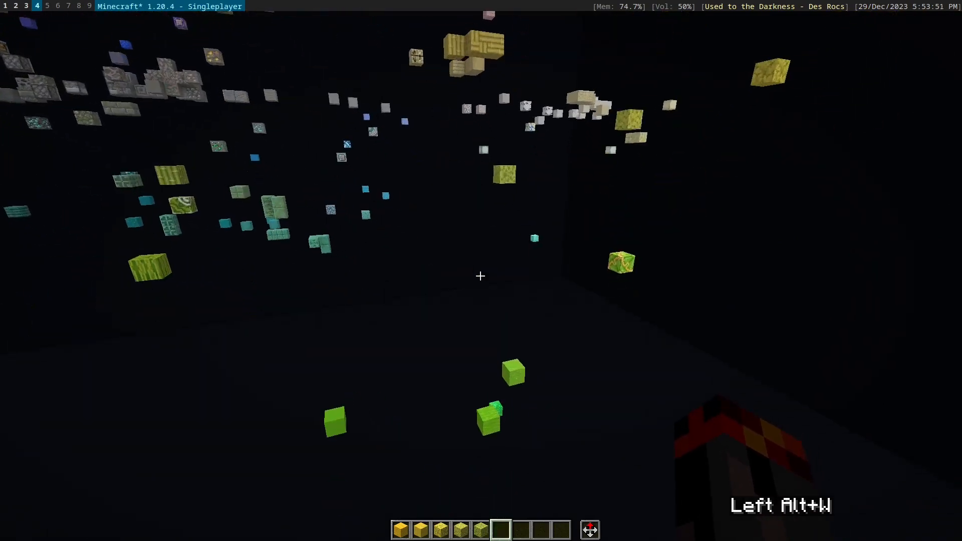
key(d)
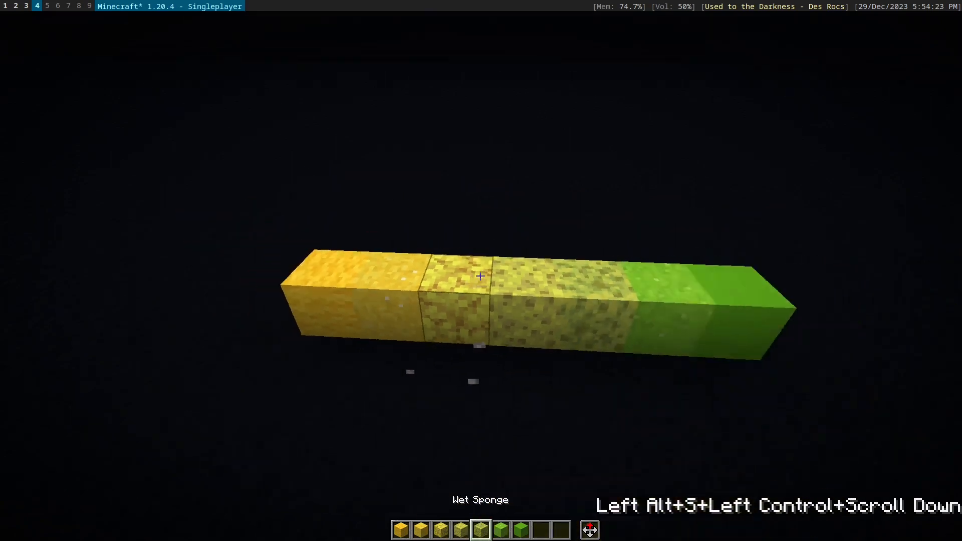
Advance the hotbar slot before picking another green block for the palette
scroll(down, 3)
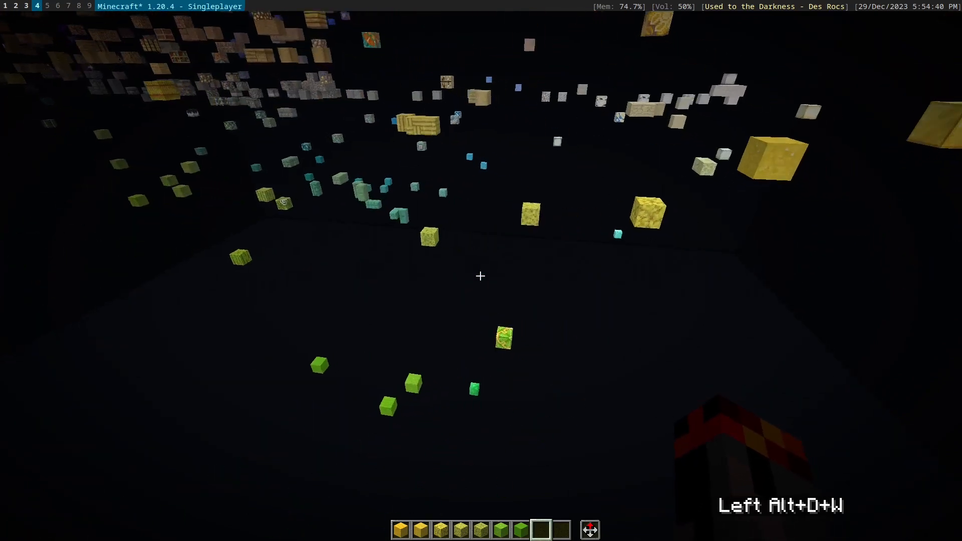
Pick the Lime Glazed Terracotta into slot 8 and review the palette in the inventory
scroll(down, 3)
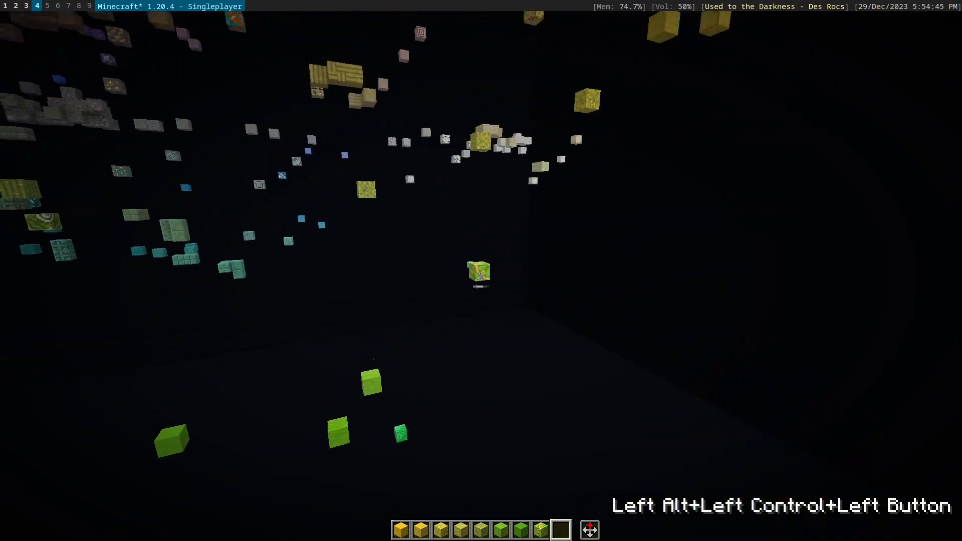
key(e)
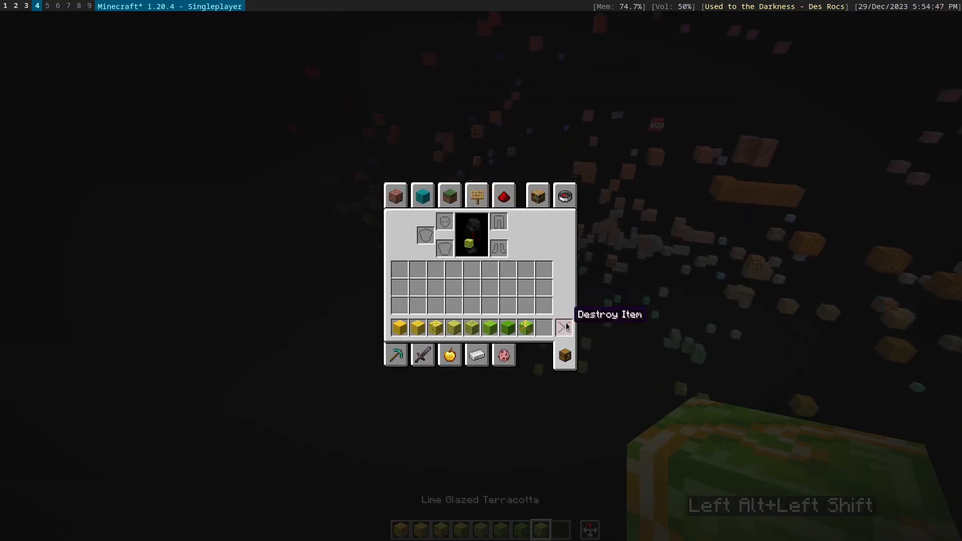
key(Escape)
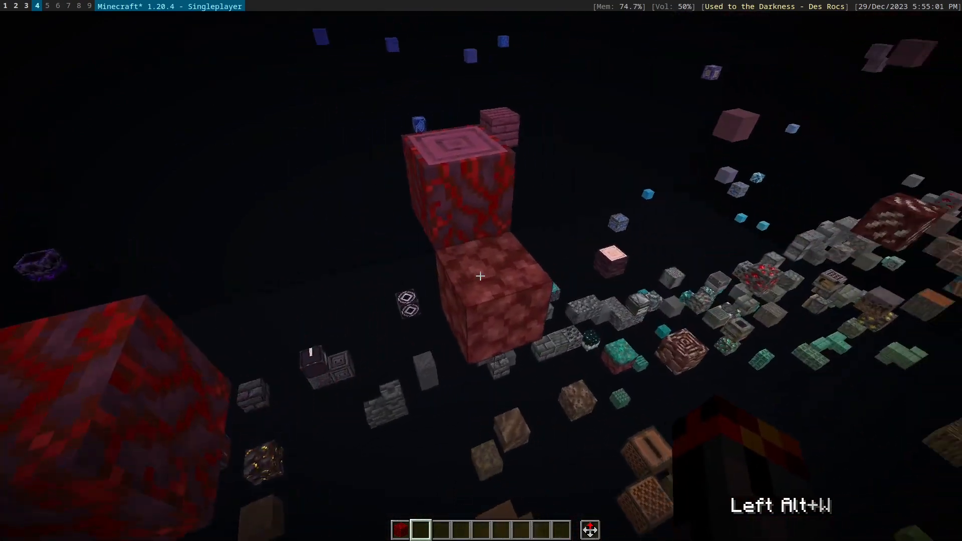
scroll(down, 3)
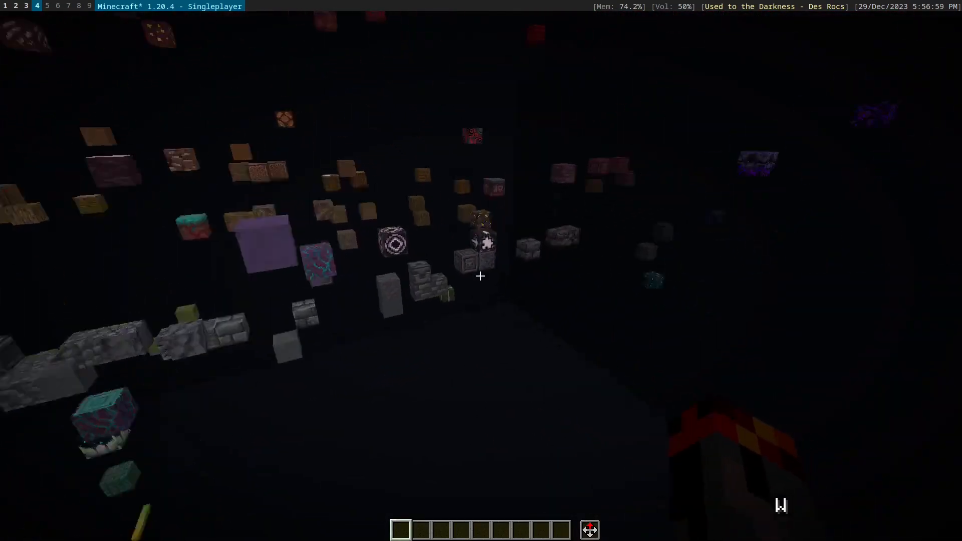
mouse_move(480, 276)
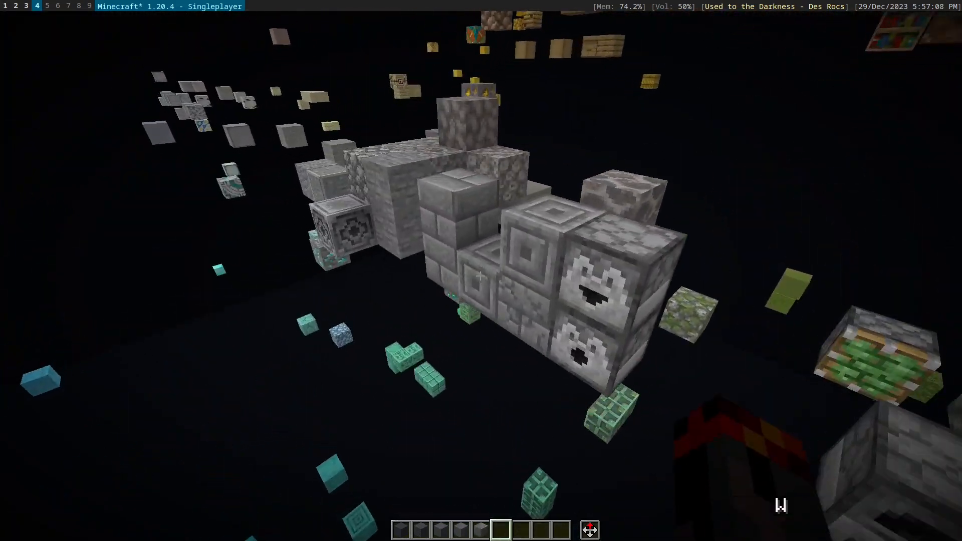
Pick Stone Bricks and the following grey blocks into hotbar slots, checking the inventory
middle_click(479, 277)
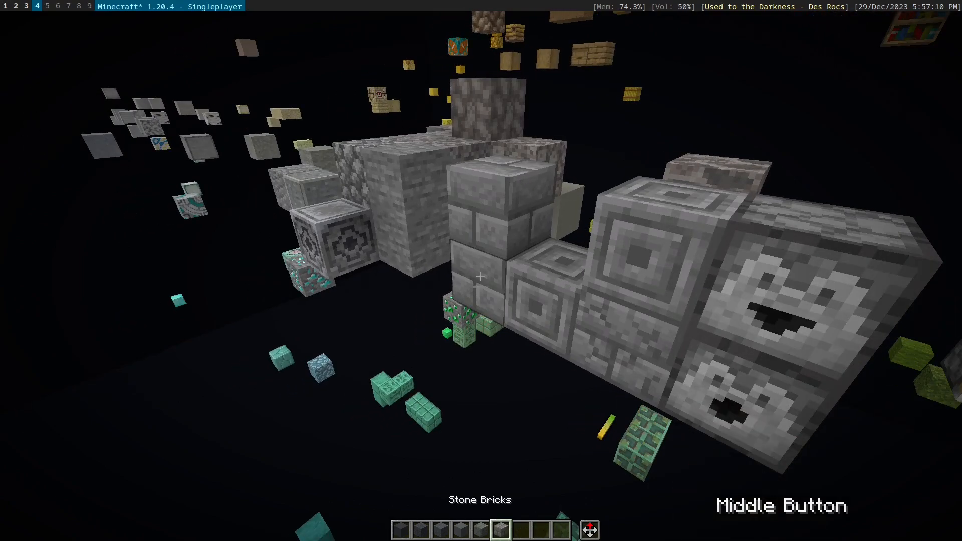
scroll(down, 3)
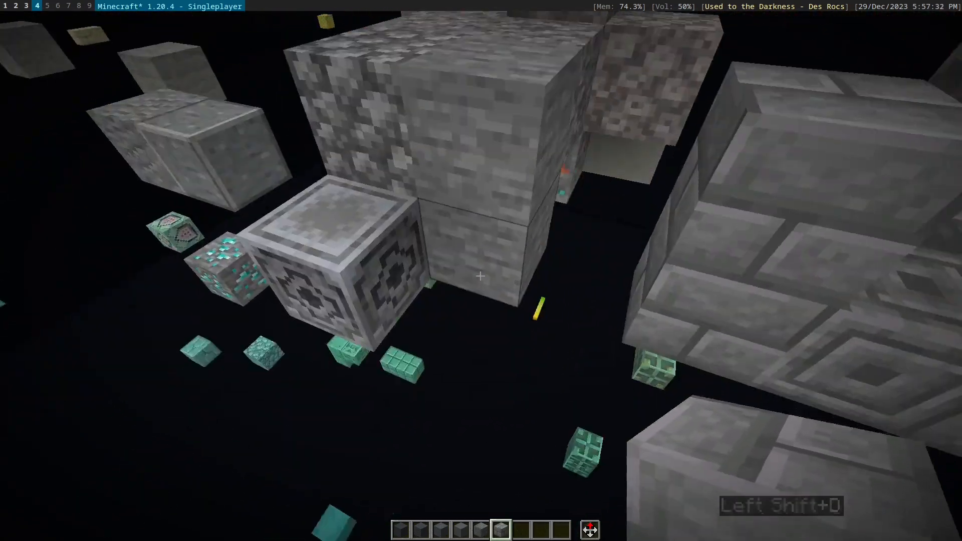
mouse_move(480, 275)
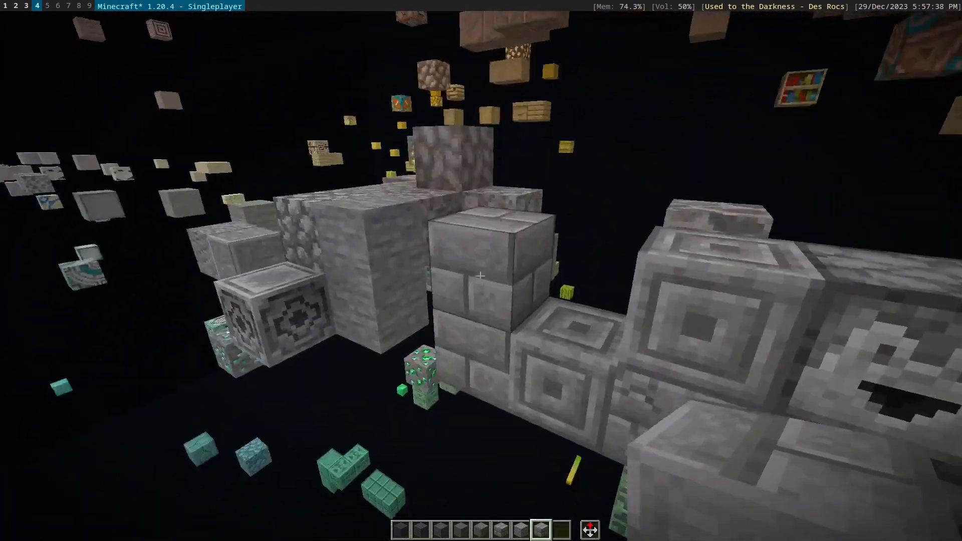
key(e)
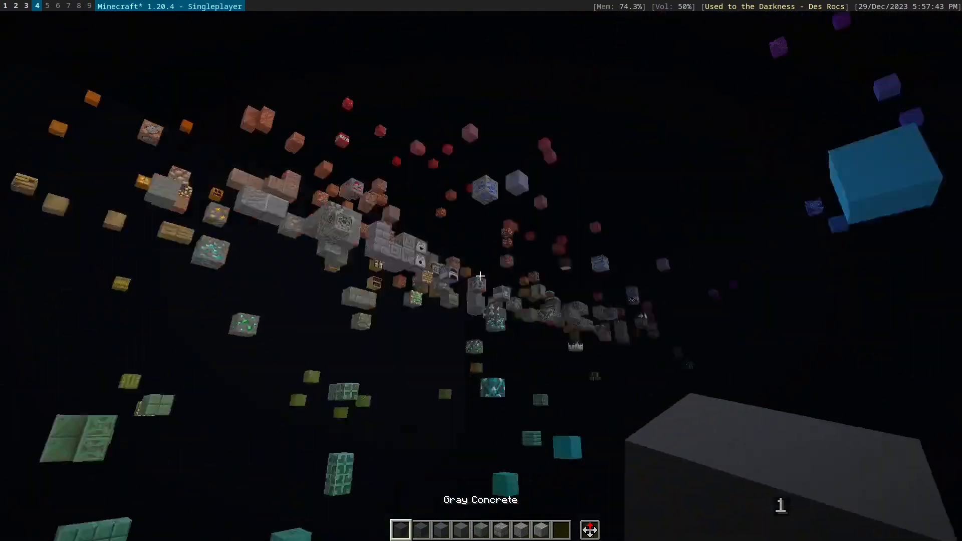
Place the grey blocks one after another as a row in empty space, then fly off from it
right_click(480, 275)
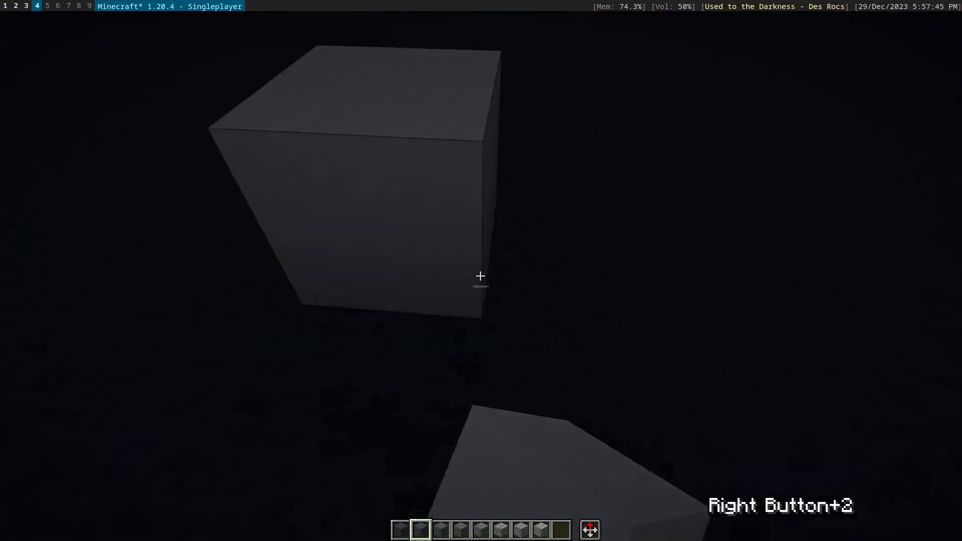
scroll(down, 3)
text(/)
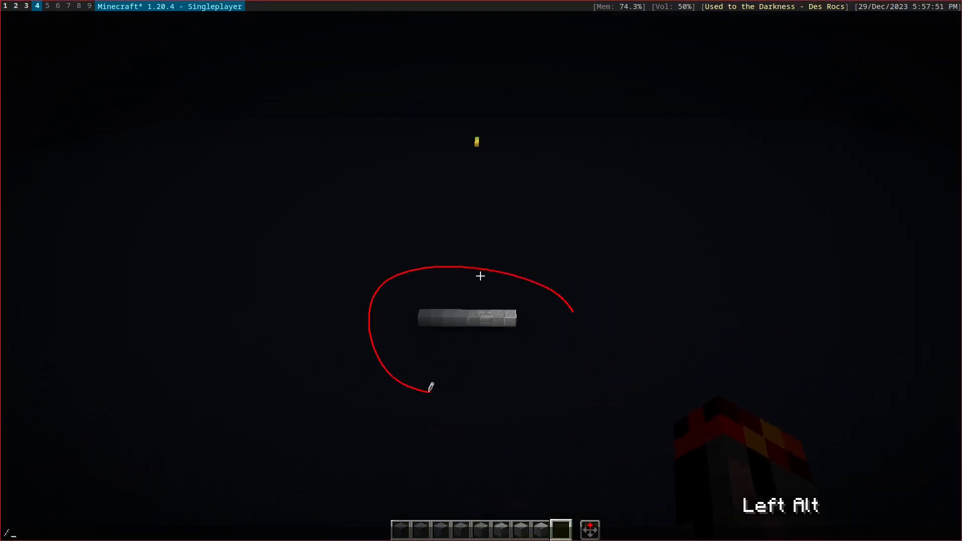
key(w)
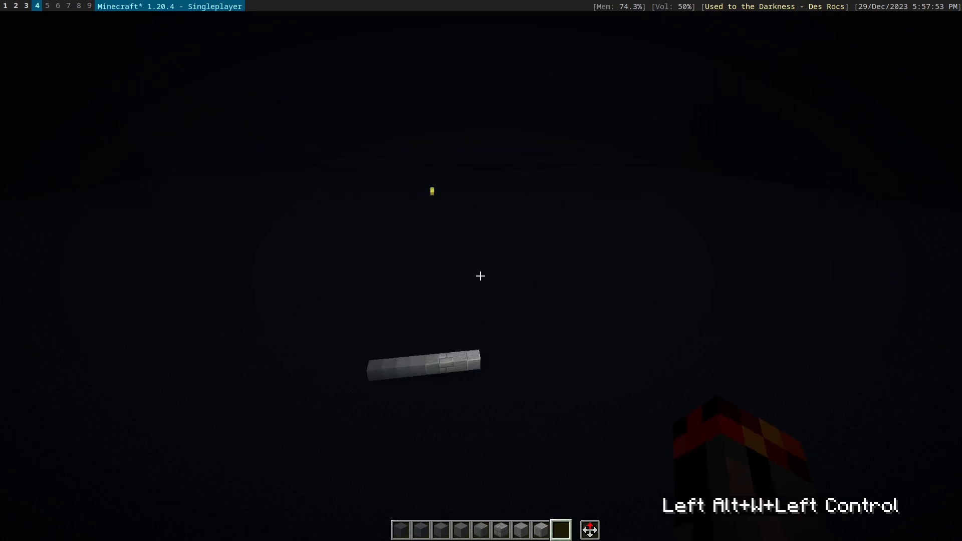
key(e)
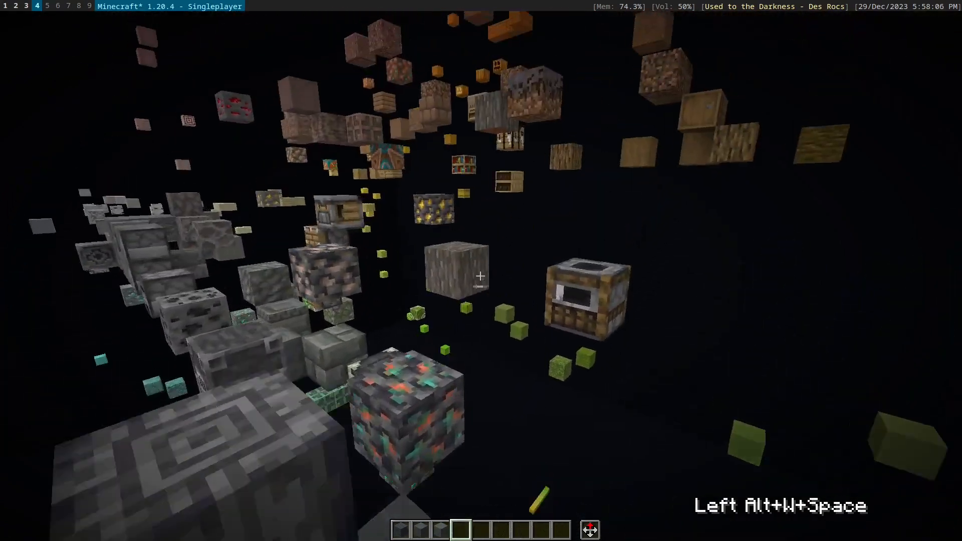
Switch to the remaining hotbar slots while picking brown and orange blocks
scroll(down, 3)
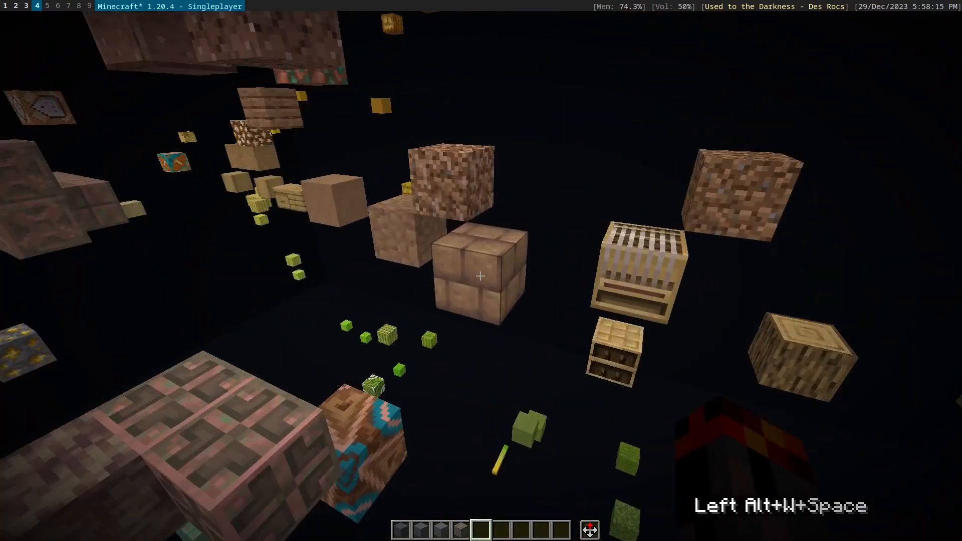
scroll(down, 3)
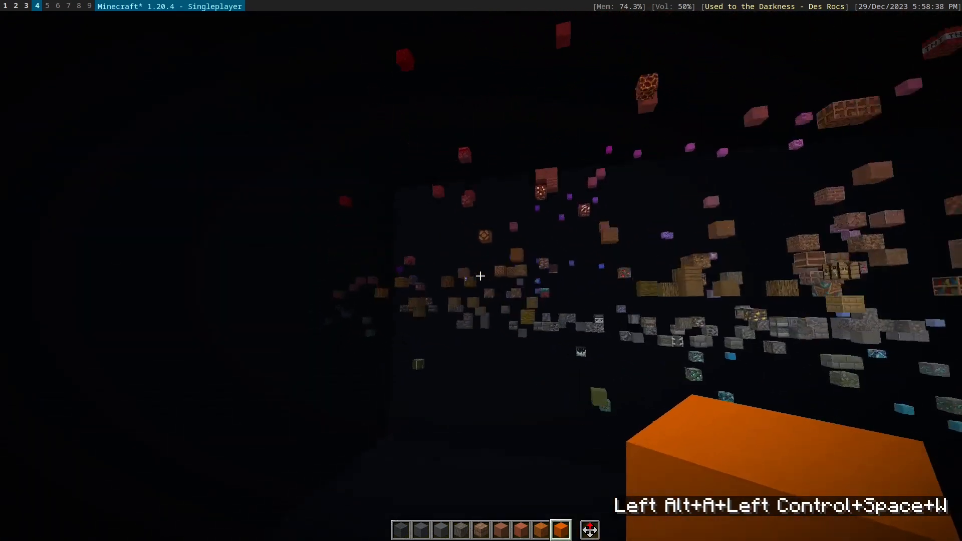
Fly up, sideways and forward across the colour field toward the black concrete floor
key(e)
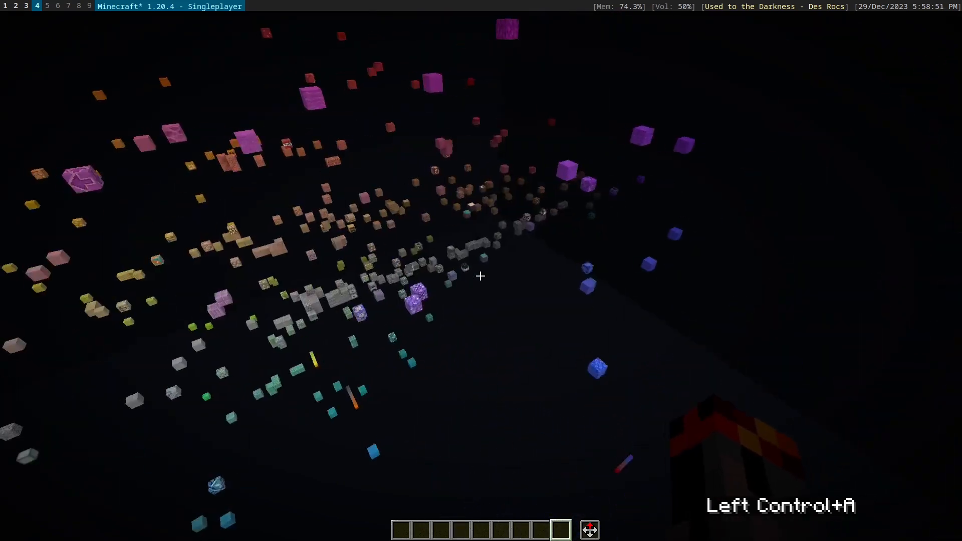
key(ctrl+d)
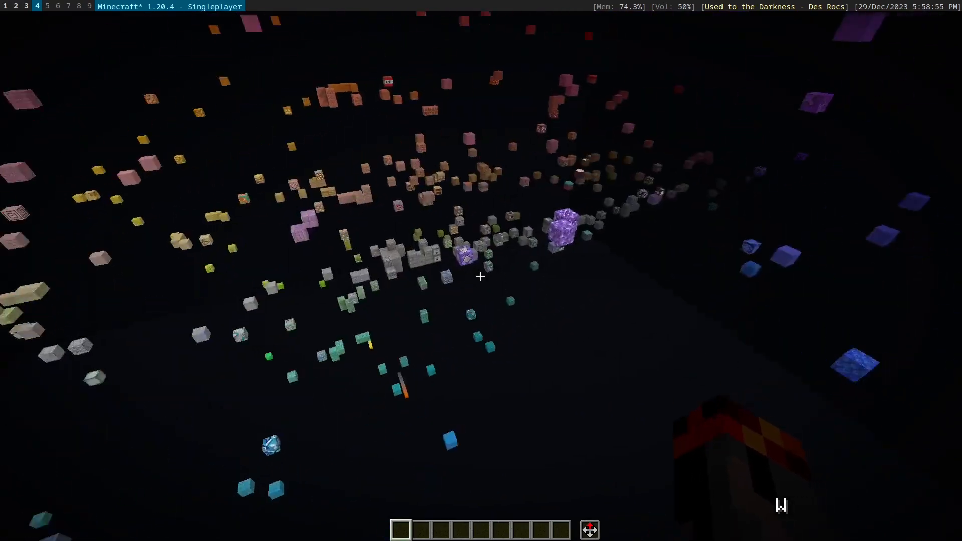
key(ctrl+a)
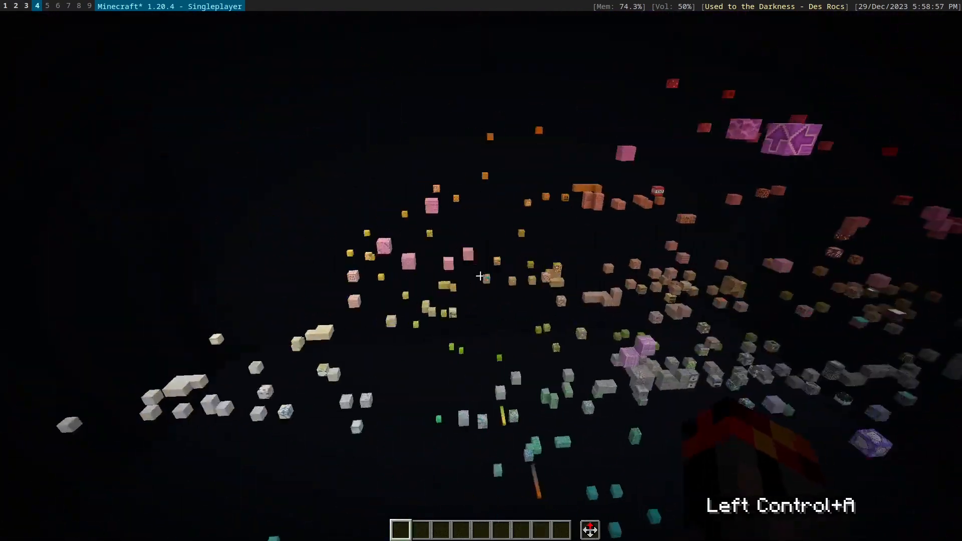
key(w)
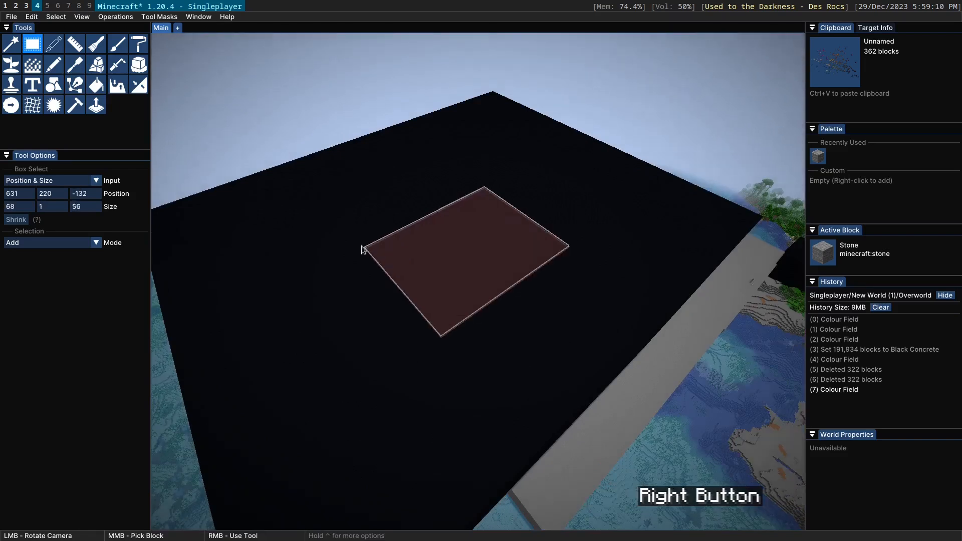
Confirm the 832,320-block box selection over the platform and bring up the world operations list
scroll(down, 3)
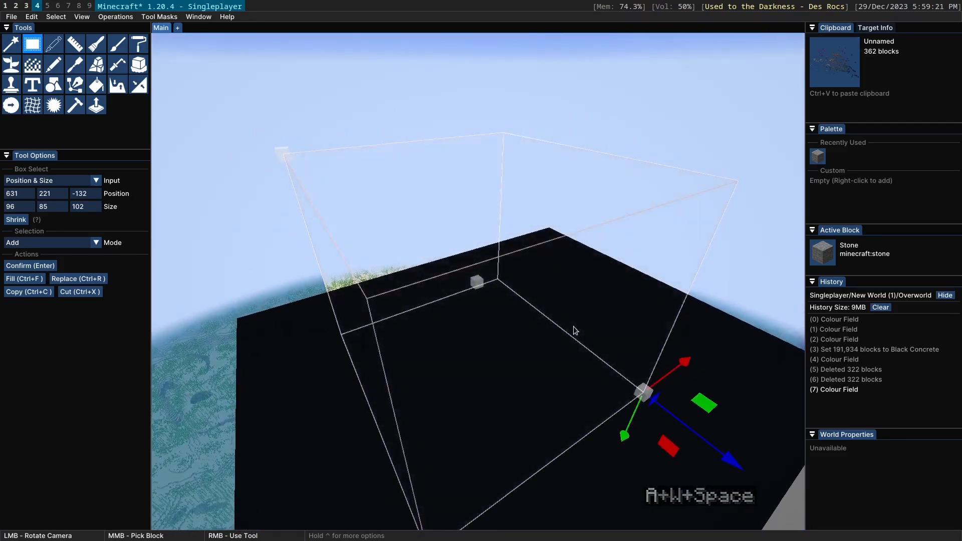
key(ctrl+a)
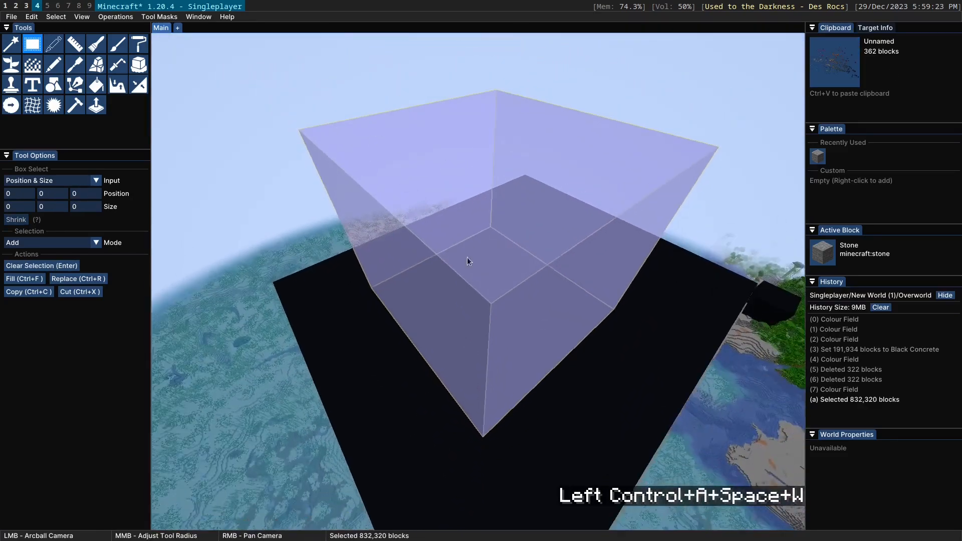
click(114, 17)
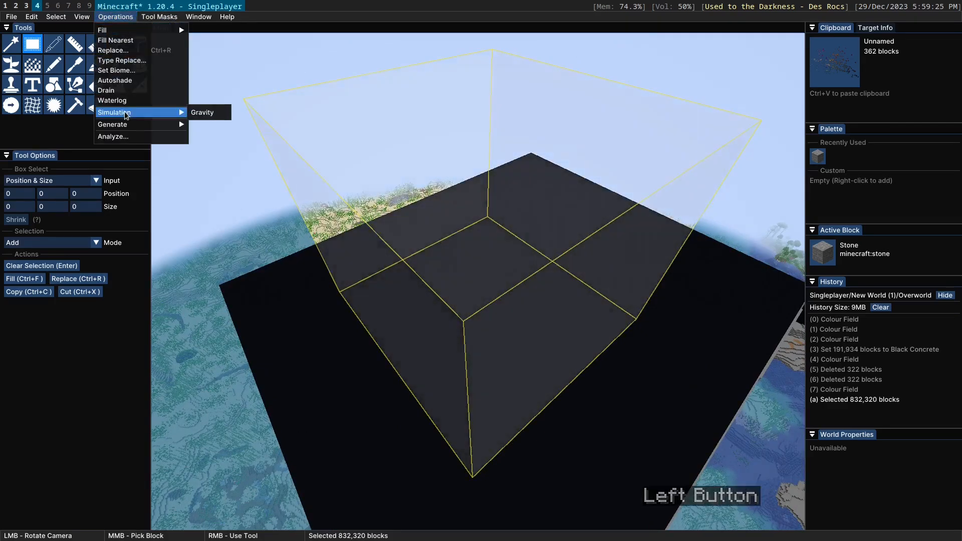
Run the Colour Field generator on the selection to scatter a fresh block arrangement above the platform
click(201, 112)
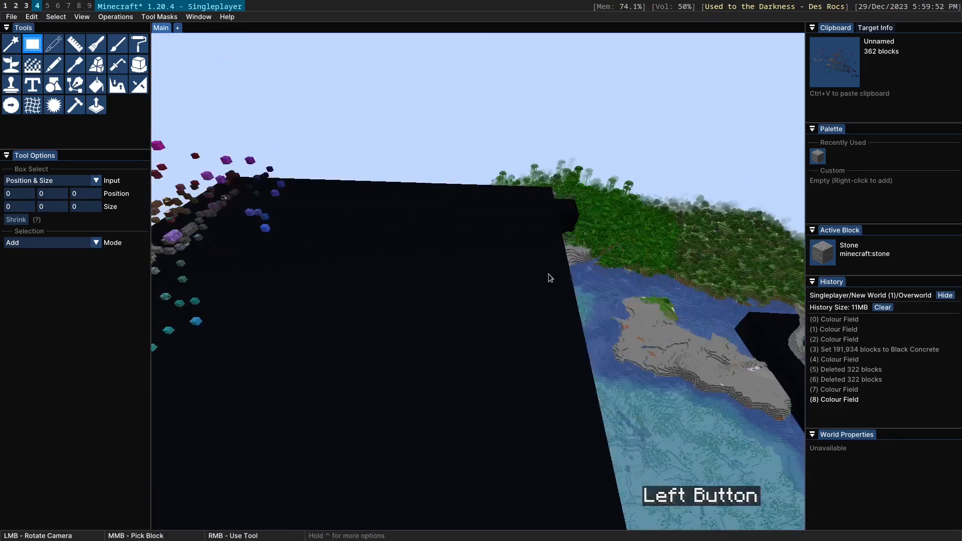
scroll(up, 3)
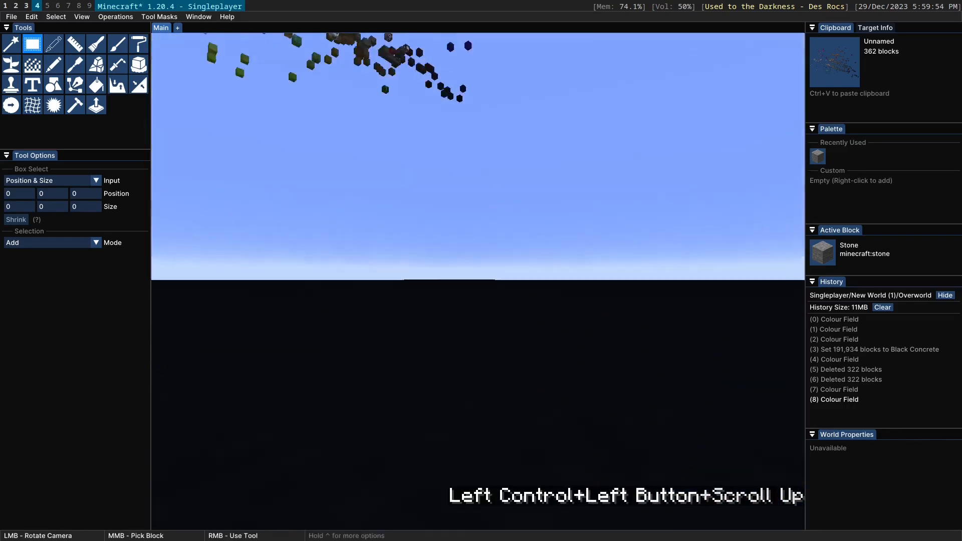